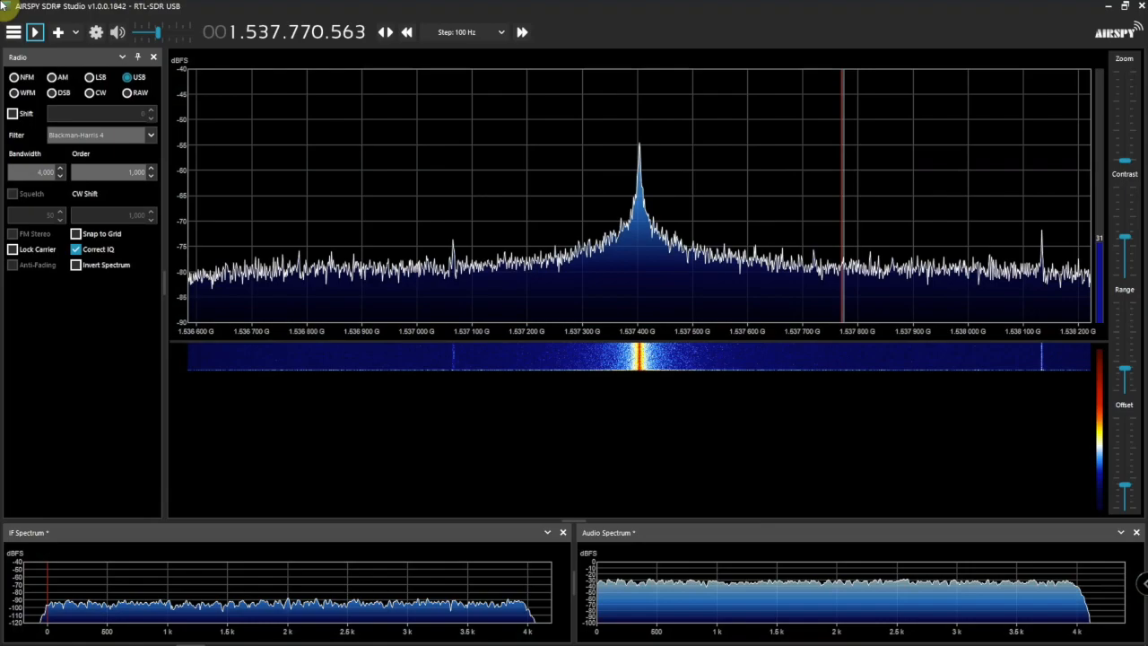
{"action": "mouse_move", "coordinate": [500, 197]}
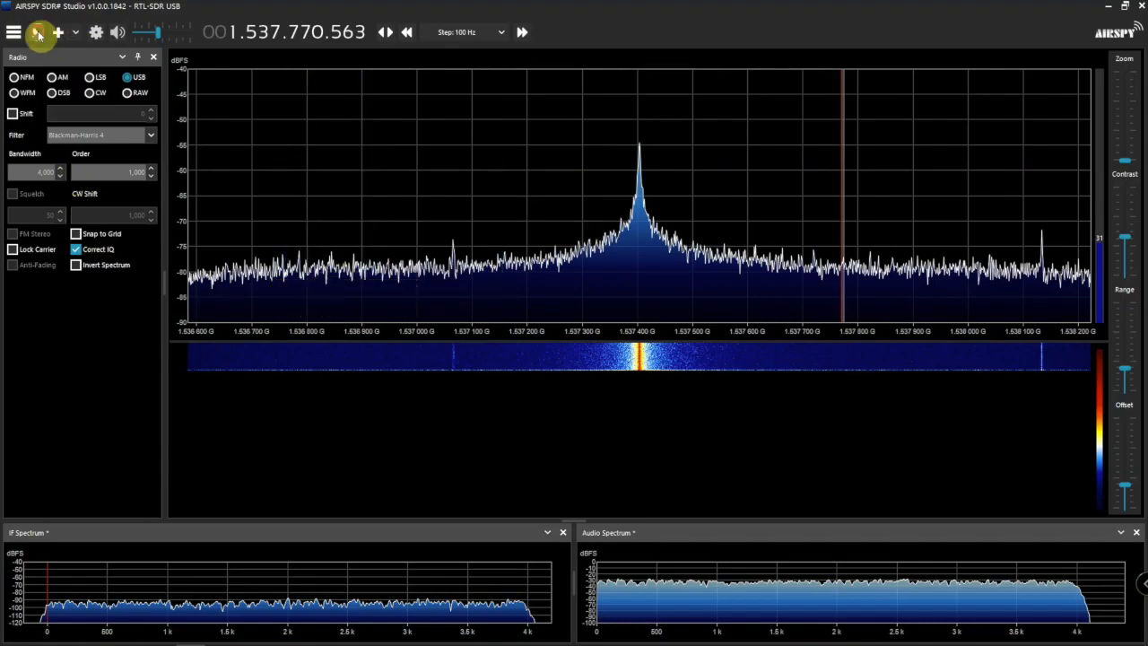
Start the RTL-SDR receiving at about 1.5377 GHz USB, showing the centre DC spike.
{"action": "left_click", "coordinate": [36, 32]}
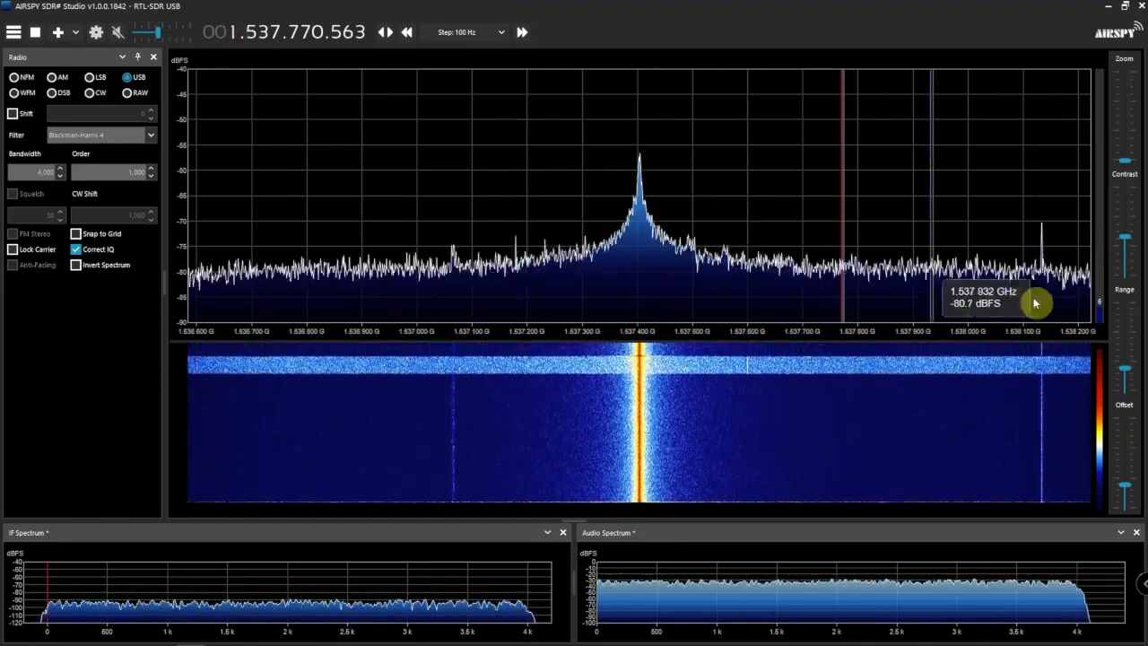
{"action": "mouse_move", "coordinate": [554, 276]}
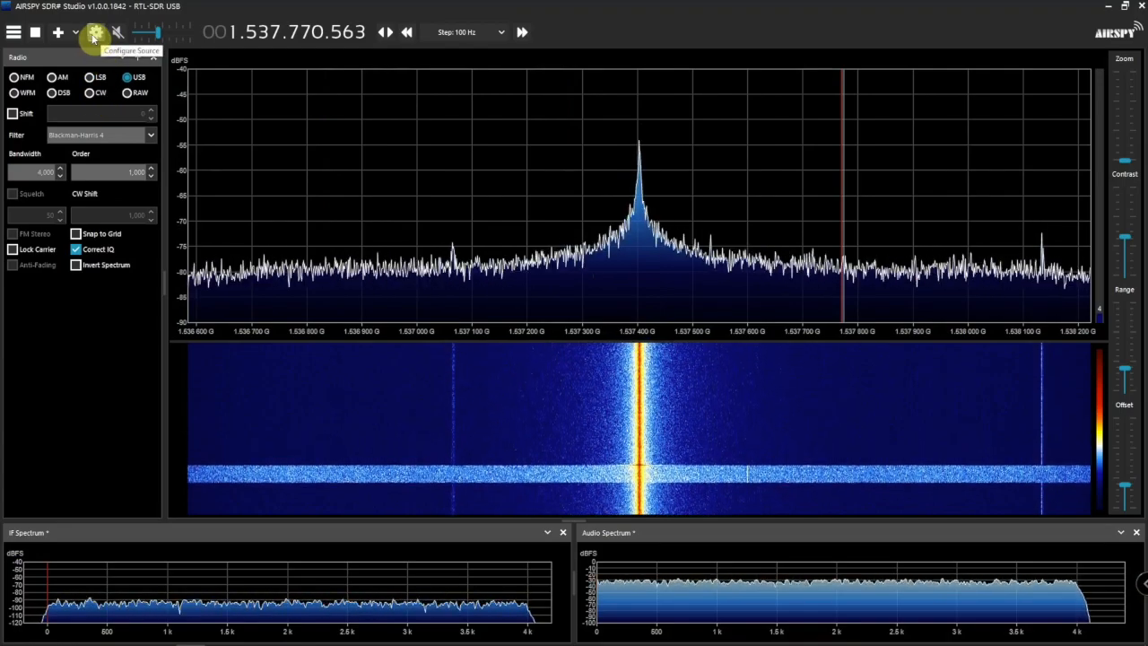
In the RTL-SDR Controller, toggle Offset Tuning to compare and leave it enabled, removing the spike.
{"action": "left_click", "coordinate": [93, 32]}
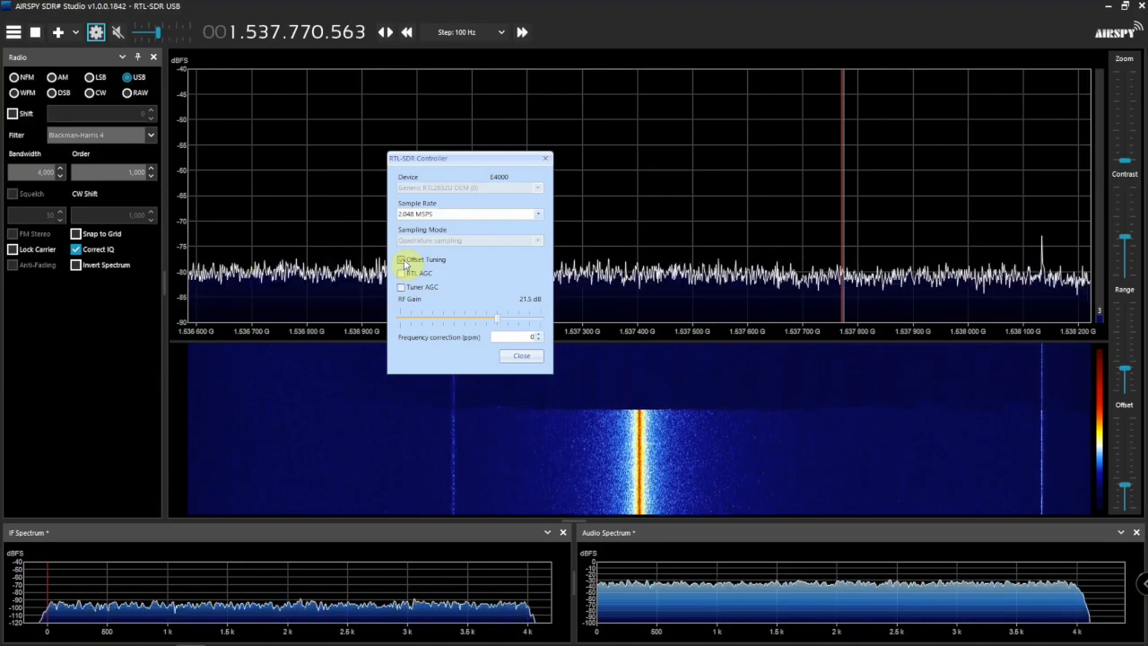
{"action": "left_click", "coordinate": [401, 272]}
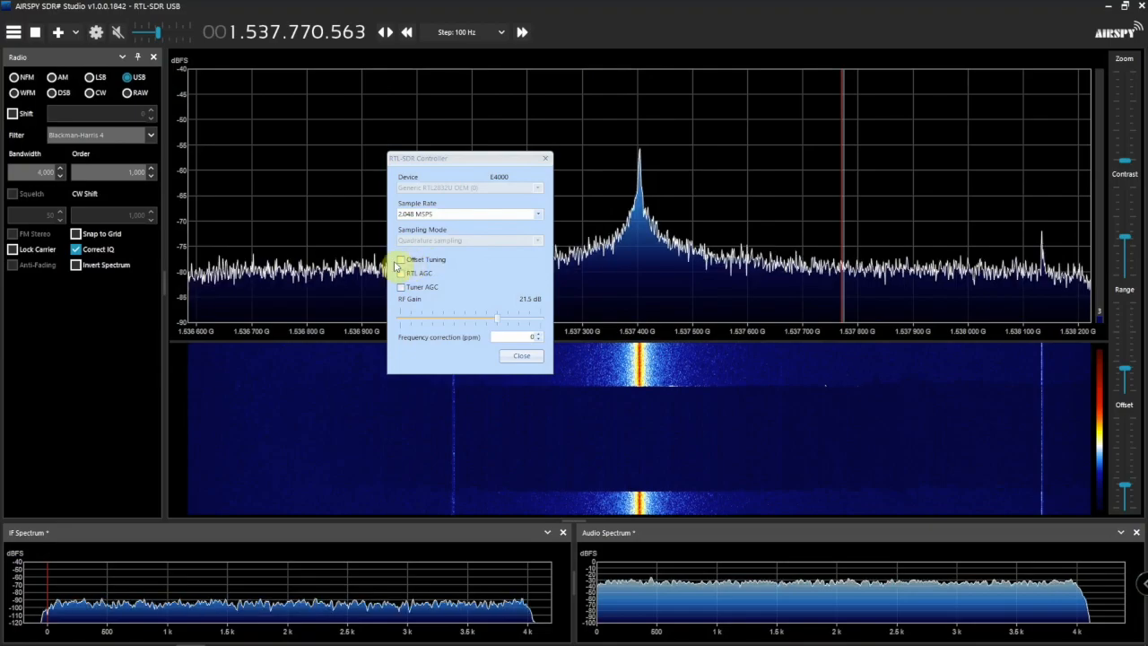
{"action": "left_click", "coordinate": [402, 258]}
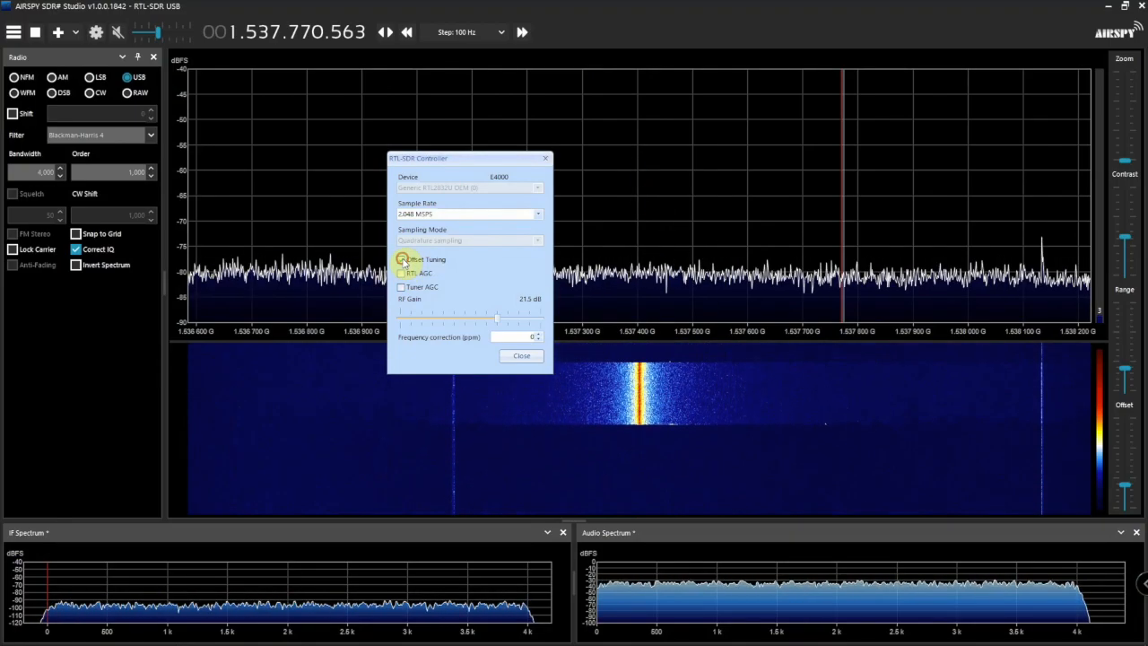
{"action": "left_click", "coordinate": [401, 258]}
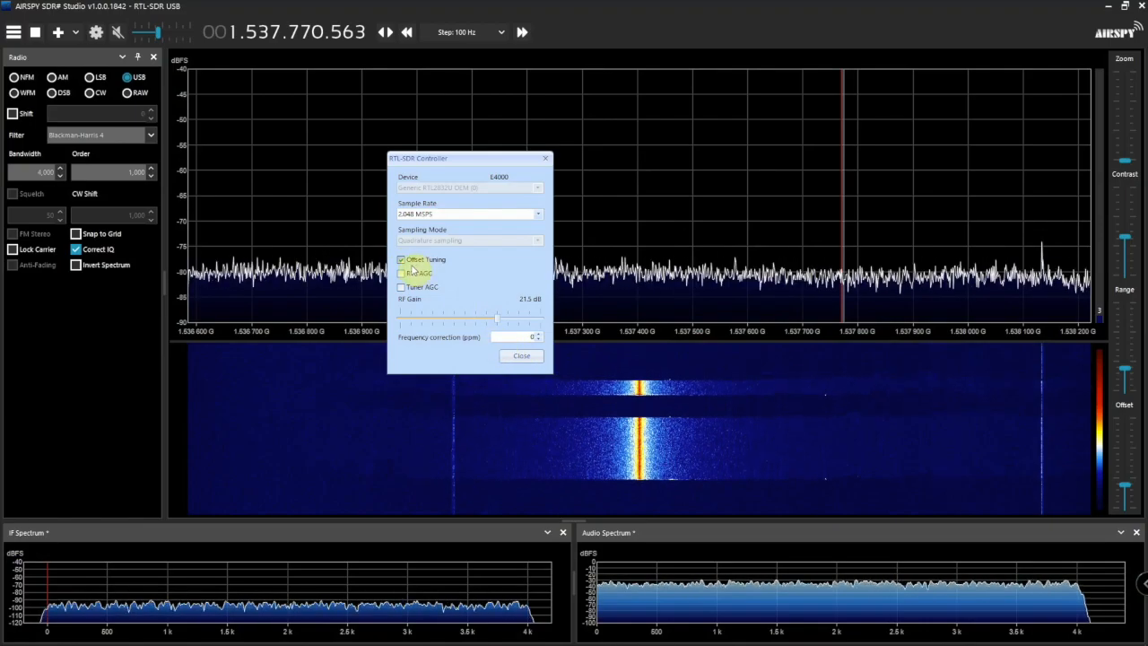
{"action": "left_click", "coordinate": [402, 259]}
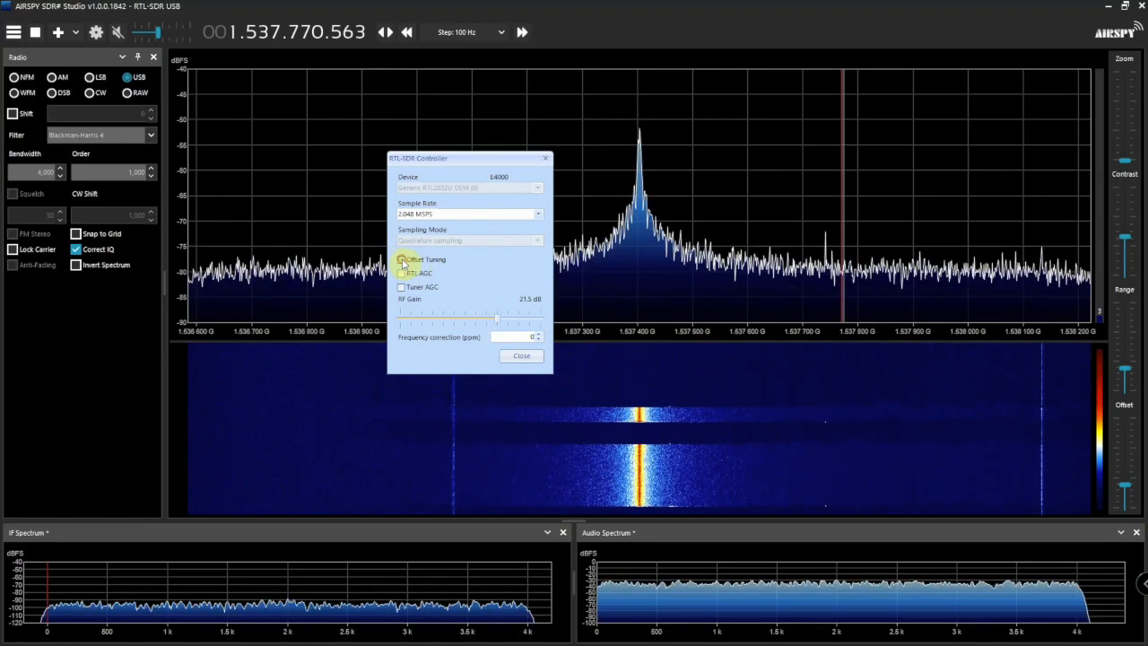
{"action": "left_click", "coordinate": [520, 355]}
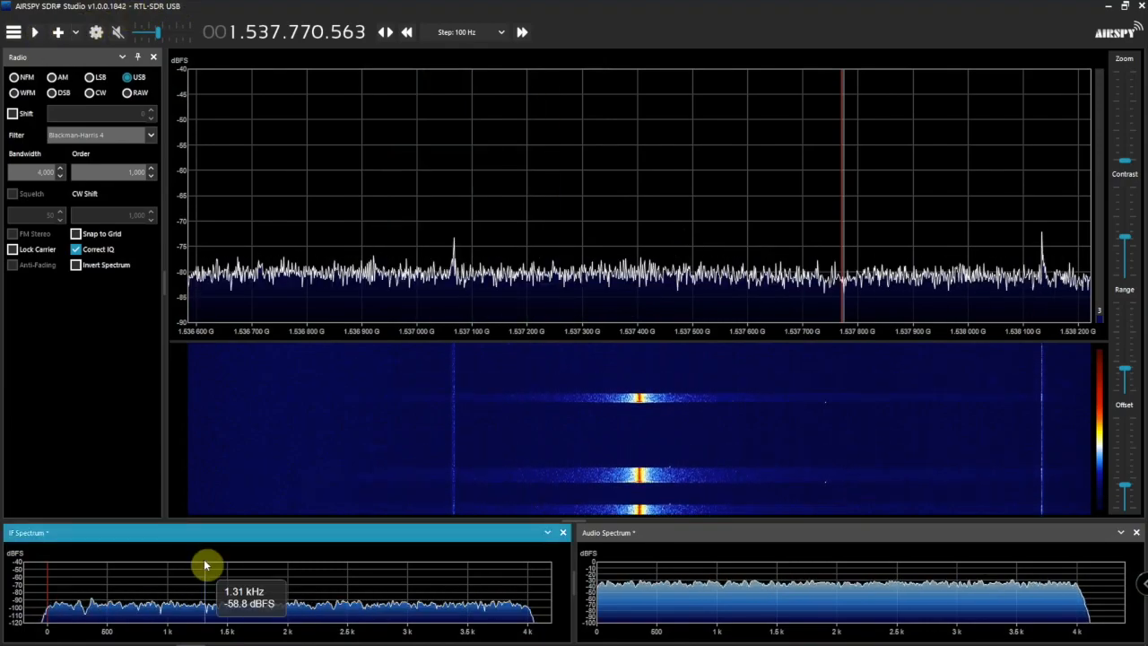
{"action": "mouse_move", "coordinate": [1070, 8]}
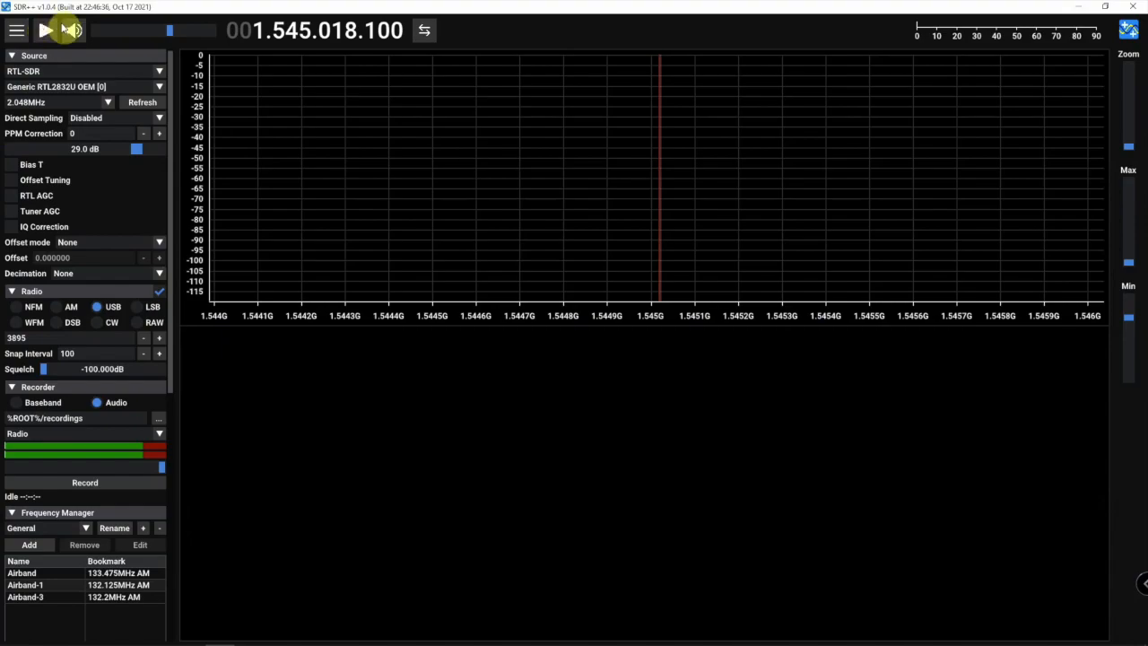
Start the RTL-SDR in SDR++ and tick IQ Correction and Offset Tuning in the Source panel.
{"action": "left_click", "coordinate": [45, 28]}
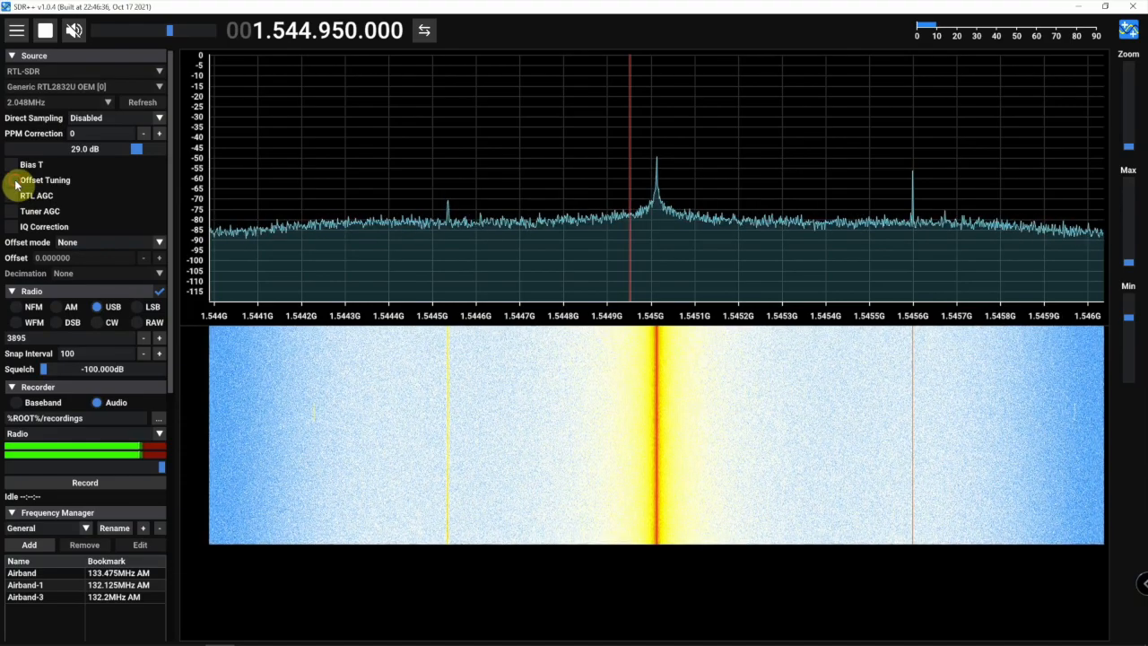
{"action": "left_click", "coordinate": [13, 180]}
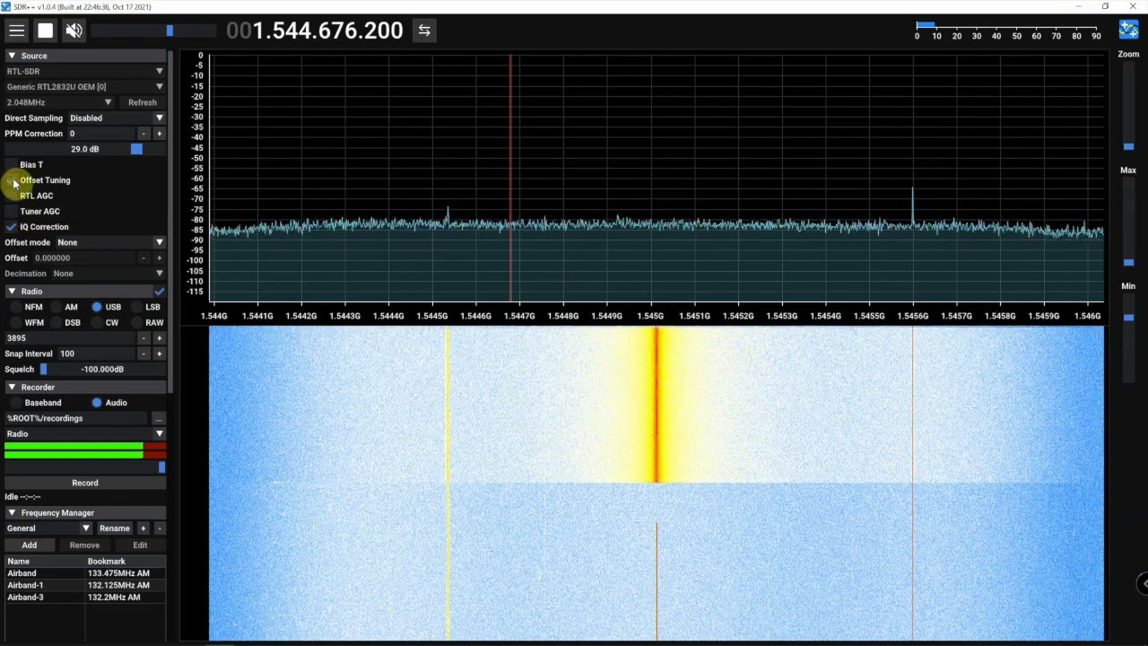
{"action": "left_click", "coordinate": [11, 179]}
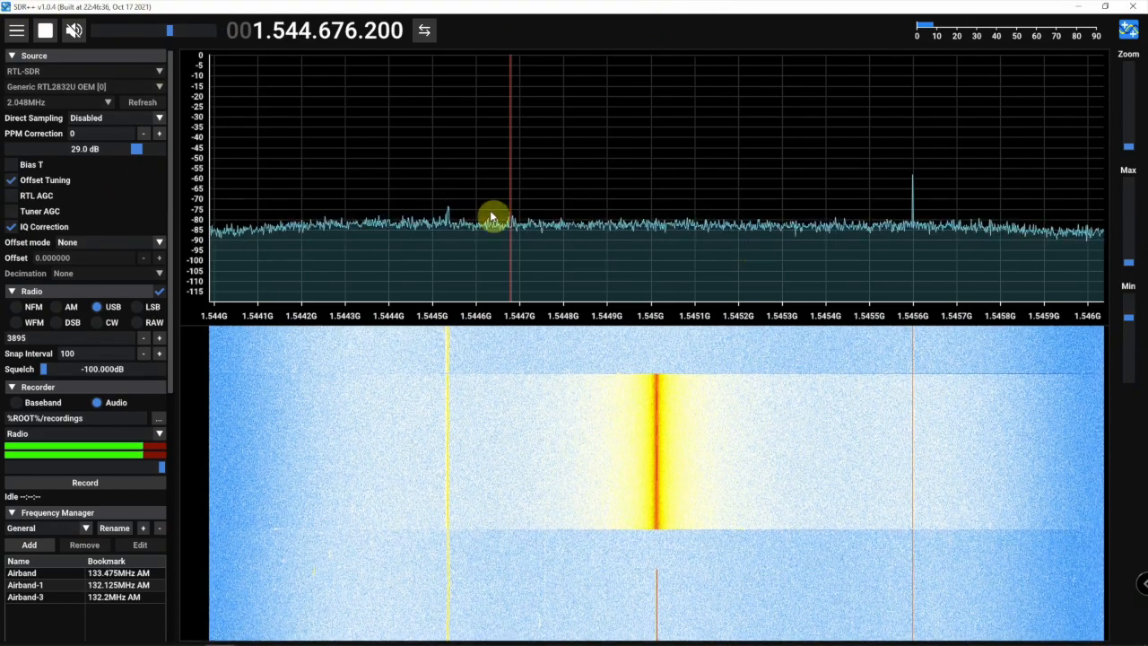
{"action": "mouse_move", "coordinate": [621, 215]}
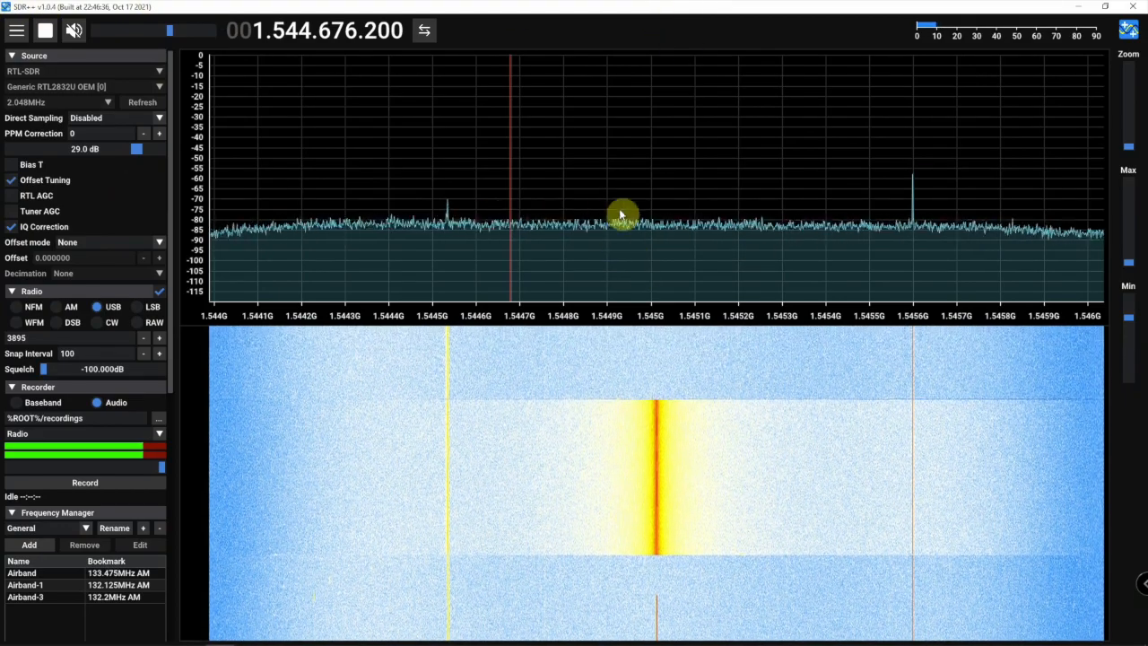
{"action": "left_click", "coordinate": [44, 29]}
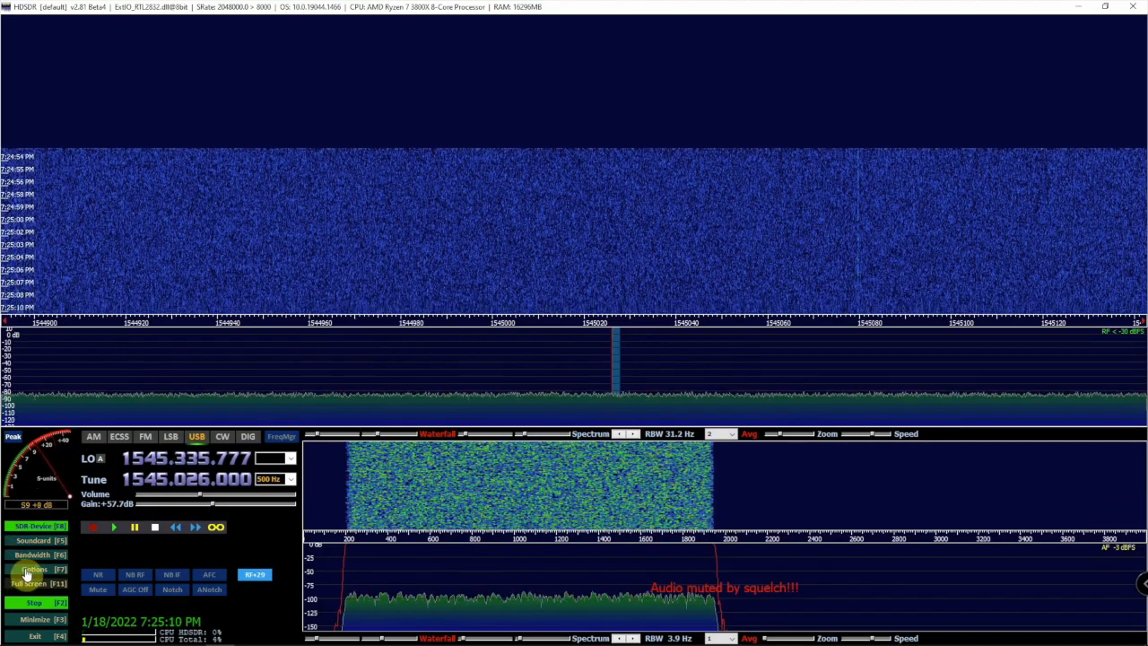
In Calibration Settings, set DC Removal mode to IIR Highpass and confirm with OK.
{"action": "left_click", "coordinate": [32, 568]}
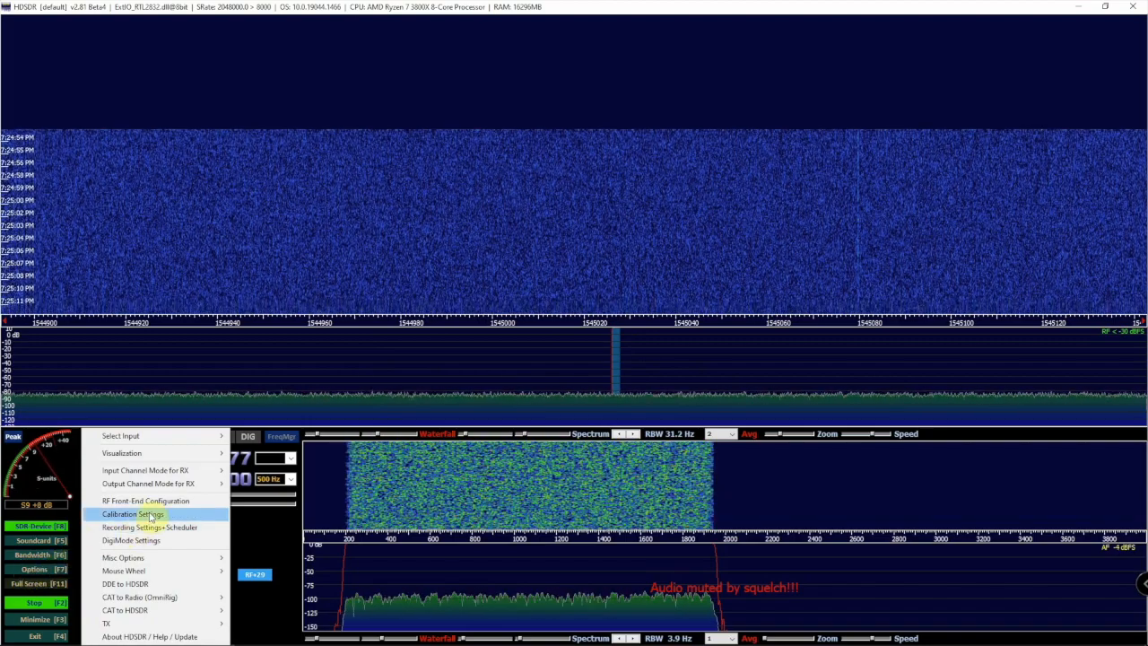
{"action": "left_click", "coordinate": [131, 512]}
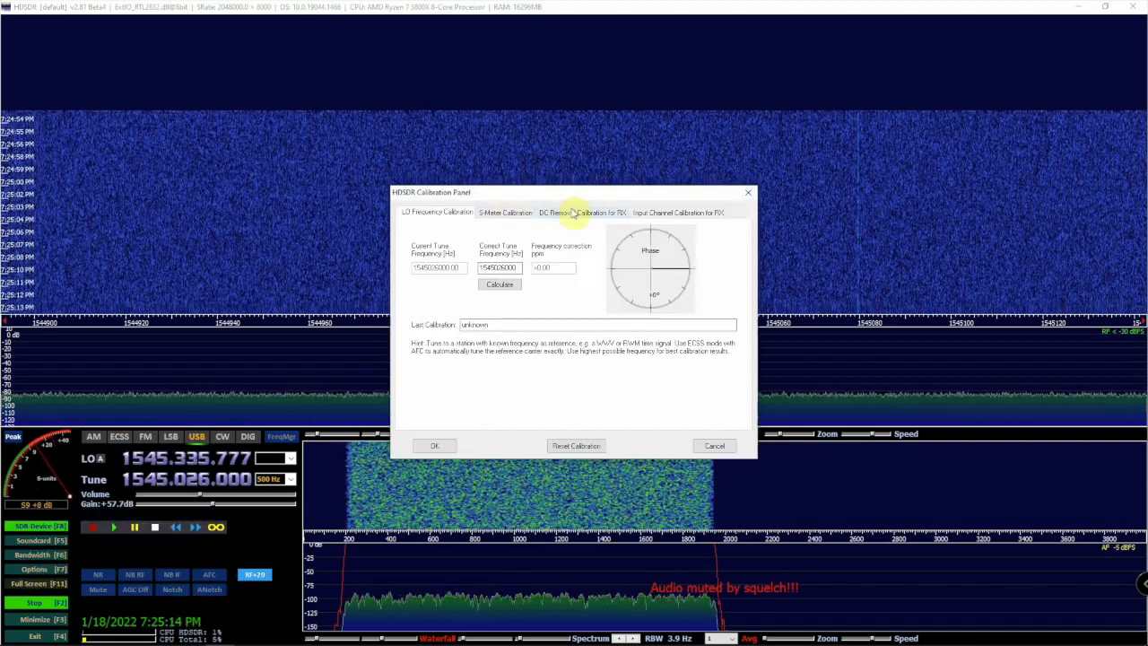
{"action": "left_click", "coordinate": [582, 212]}
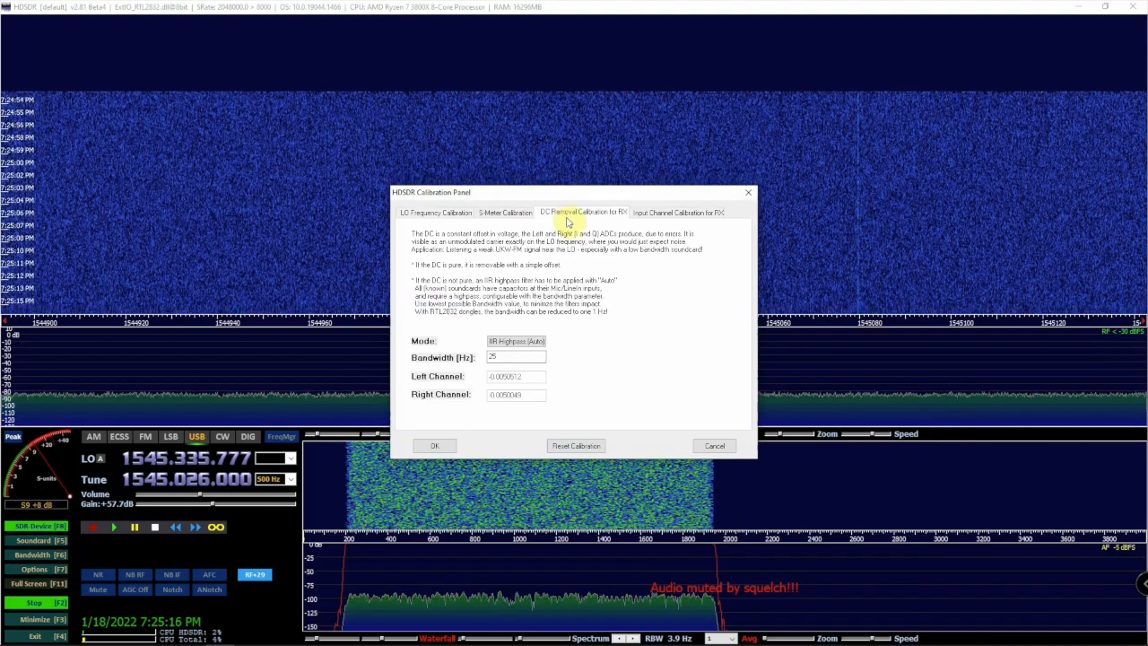
{"action": "left_click", "coordinate": [516, 340]}
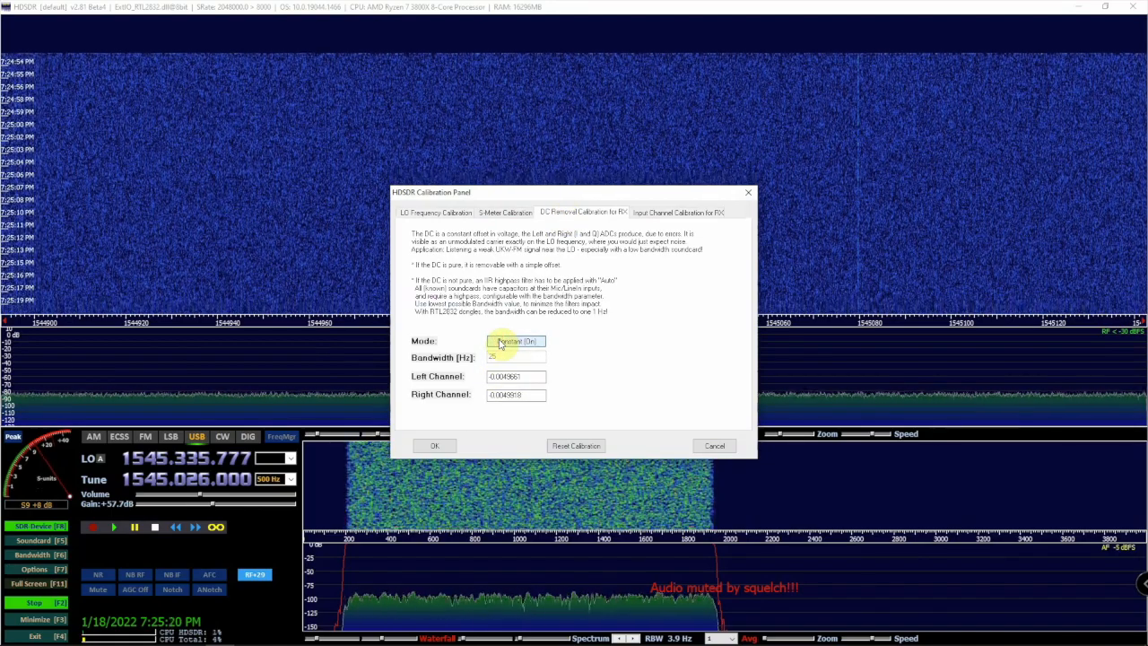
{"action": "left_click", "coordinate": [516, 341]}
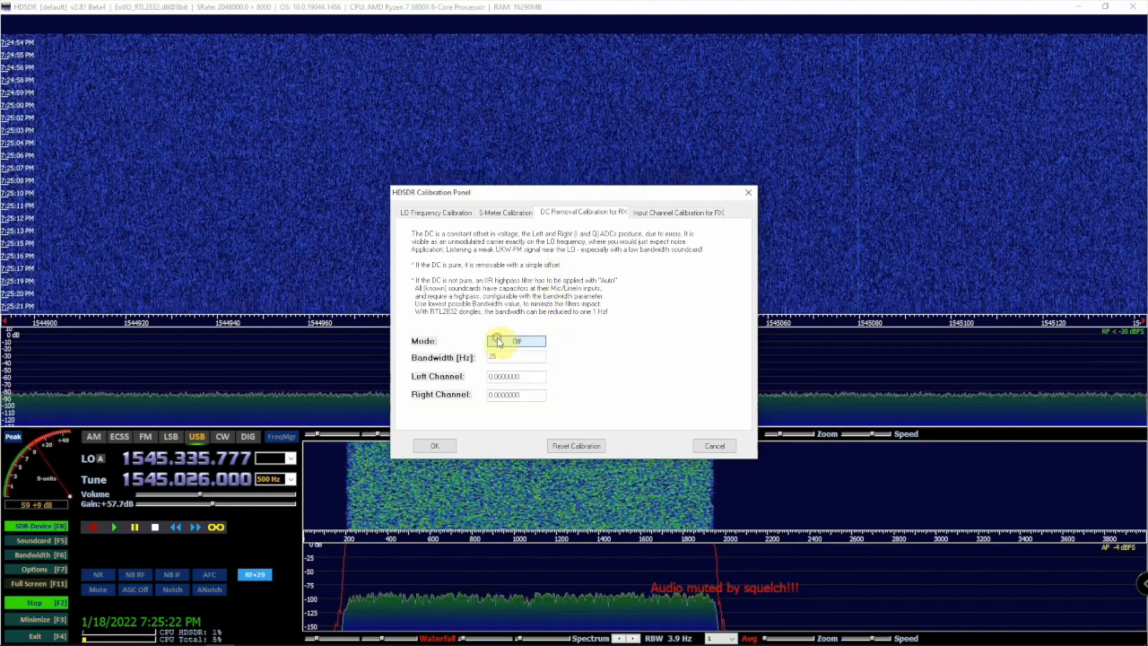
{"action": "left_click", "coordinate": [517, 340]}
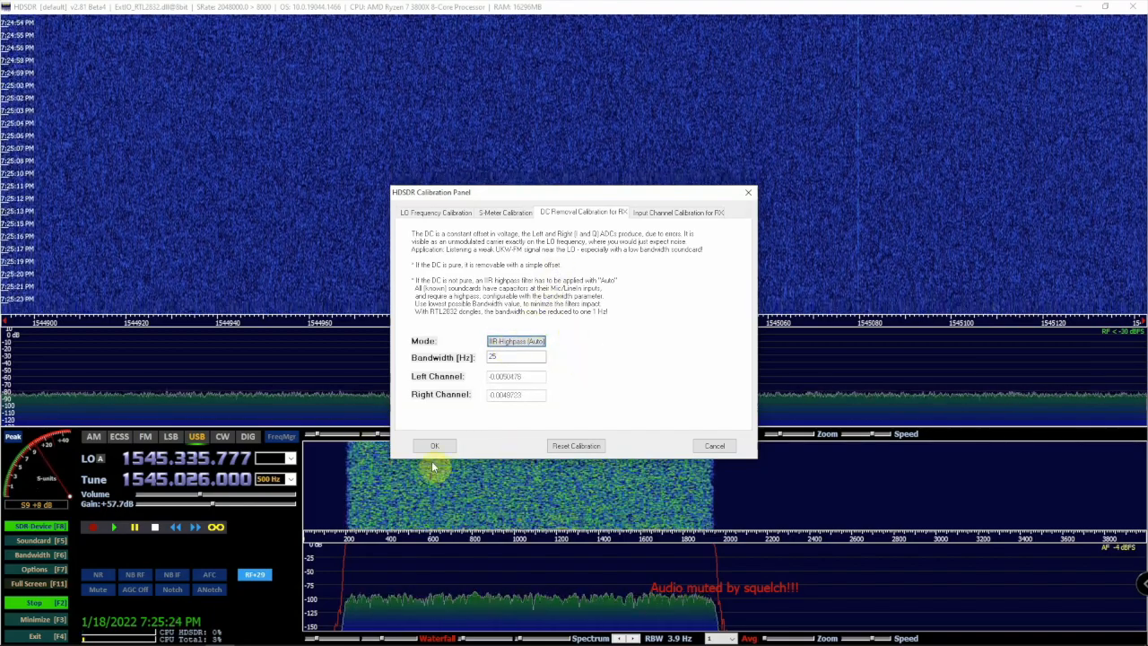
{"action": "left_click", "coordinate": [434, 445]}
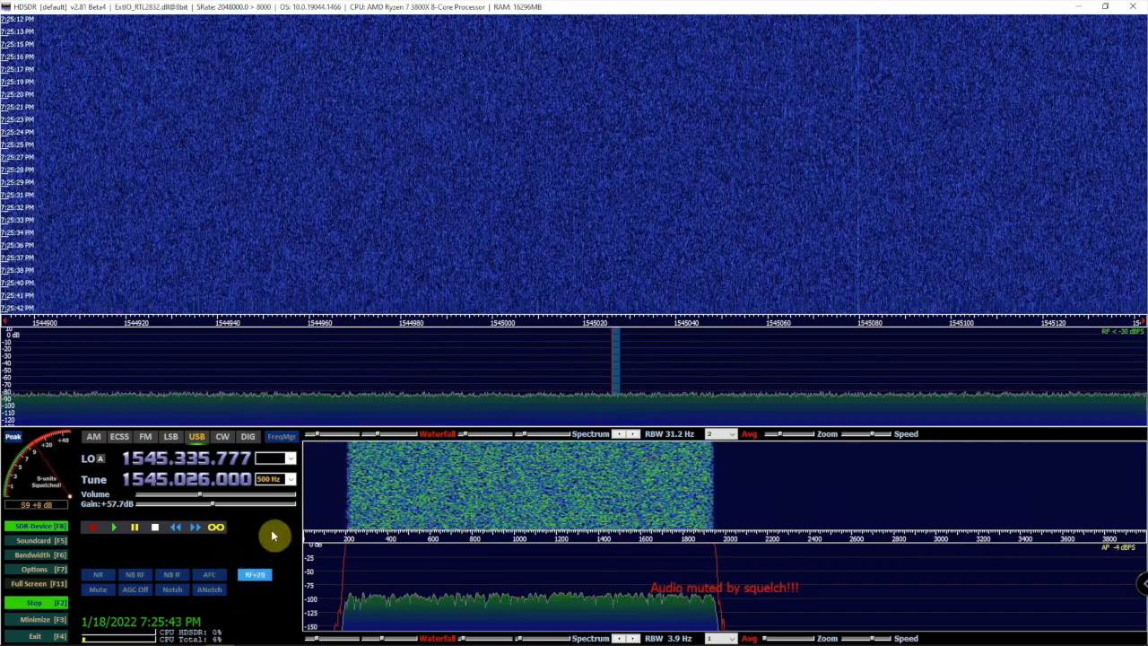
{"action": "mouse_move", "coordinate": [1080, 7]}
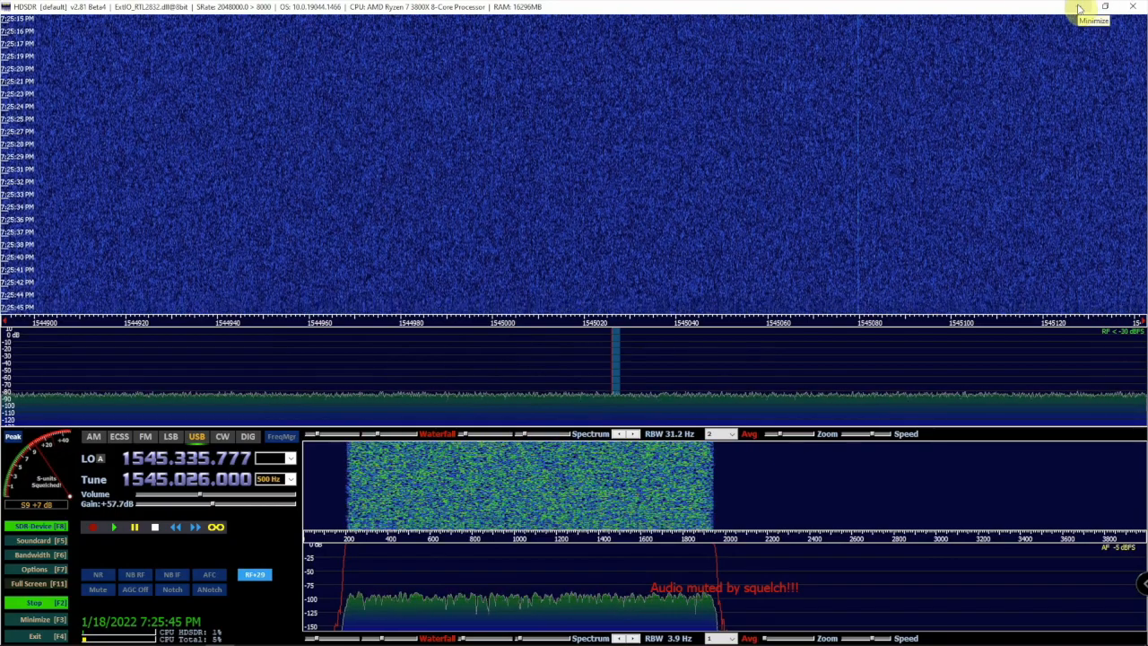